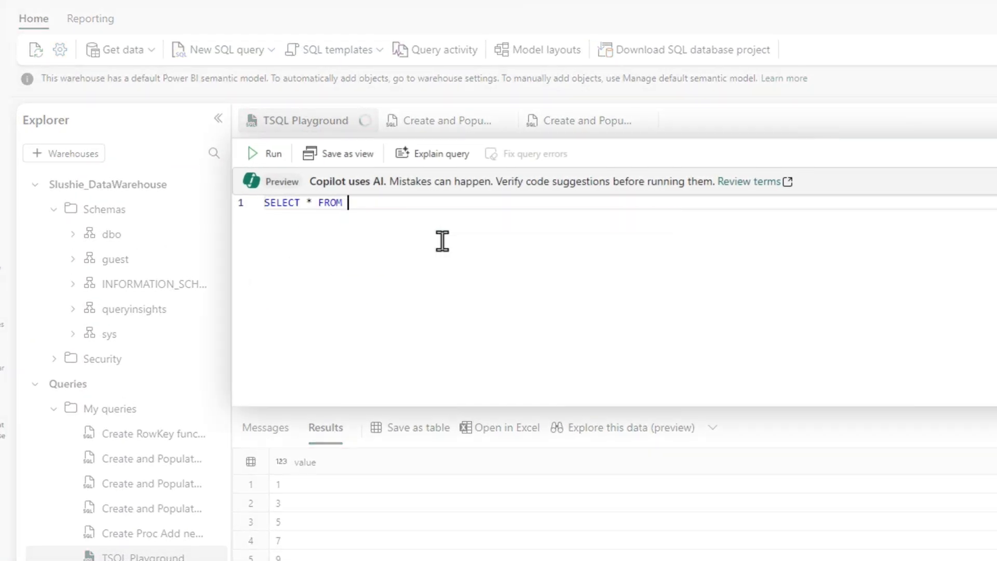
# Step: Run SELECT * FROM GENERATE_SERIES(1, 10, 1) to return numbers 1 through 10
pyautogui.write('GENERATE')
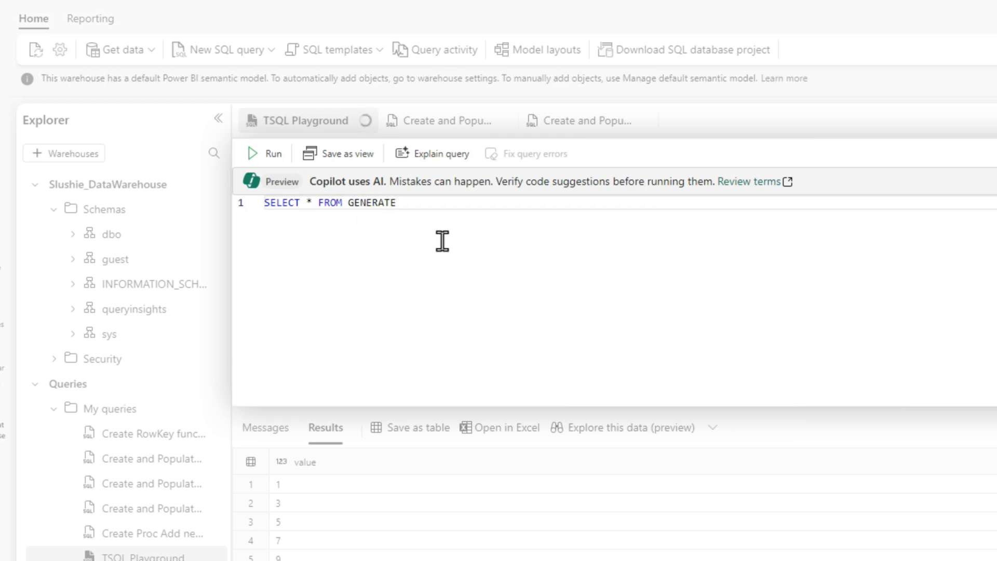
pyautogui.write('_SE')
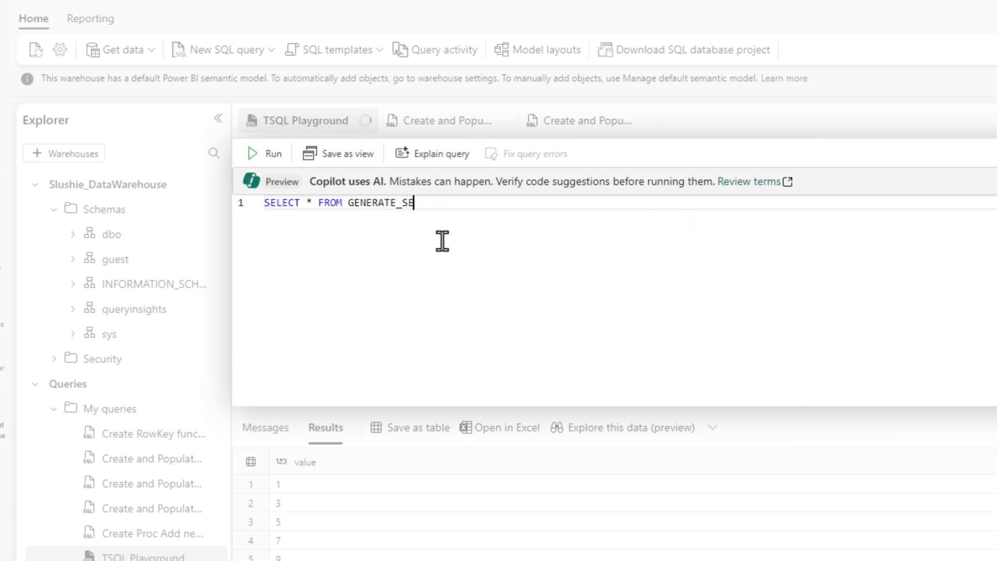
pyautogui.write('RIES(1,')
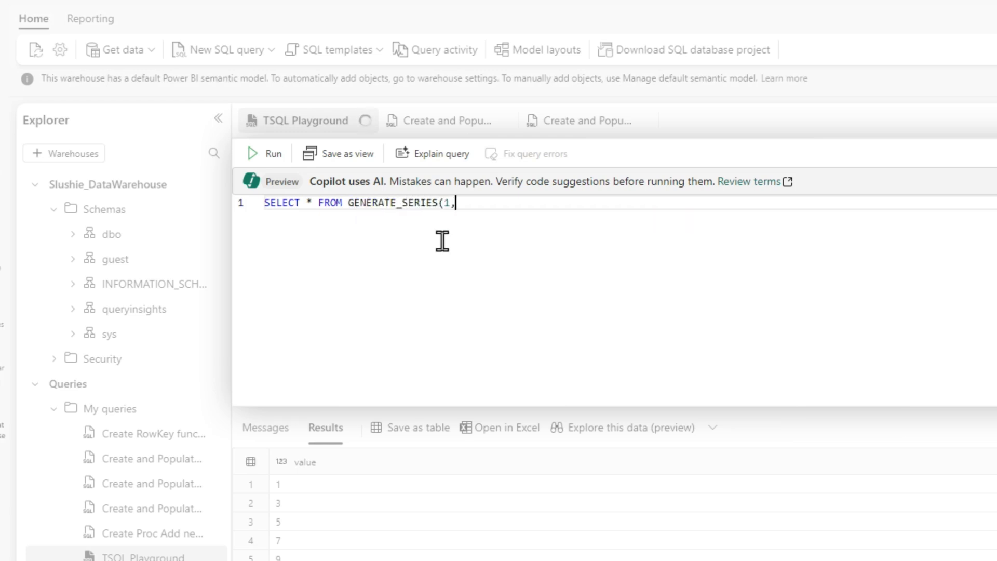
pyautogui.write('10, 1')
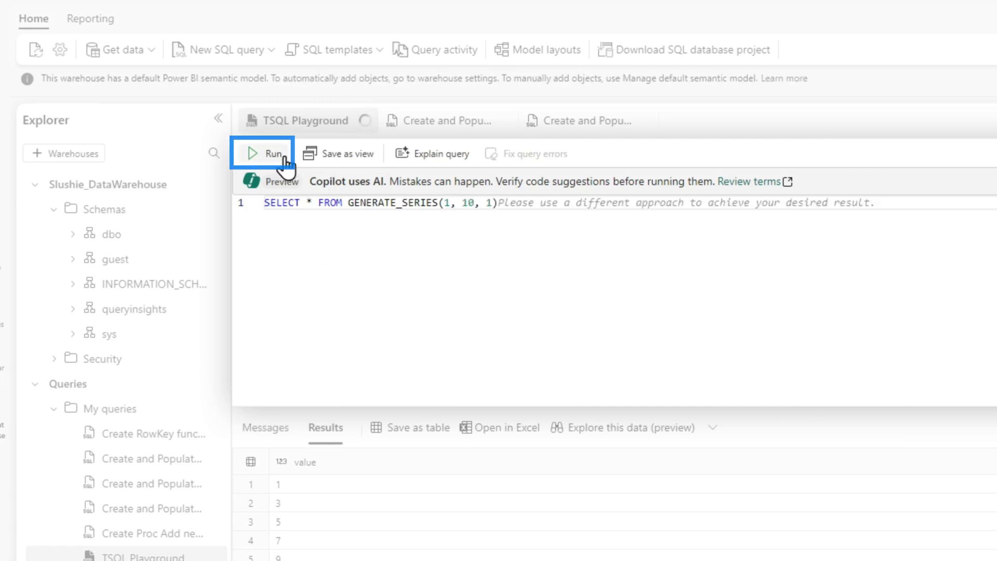
pyautogui.click(270, 153)
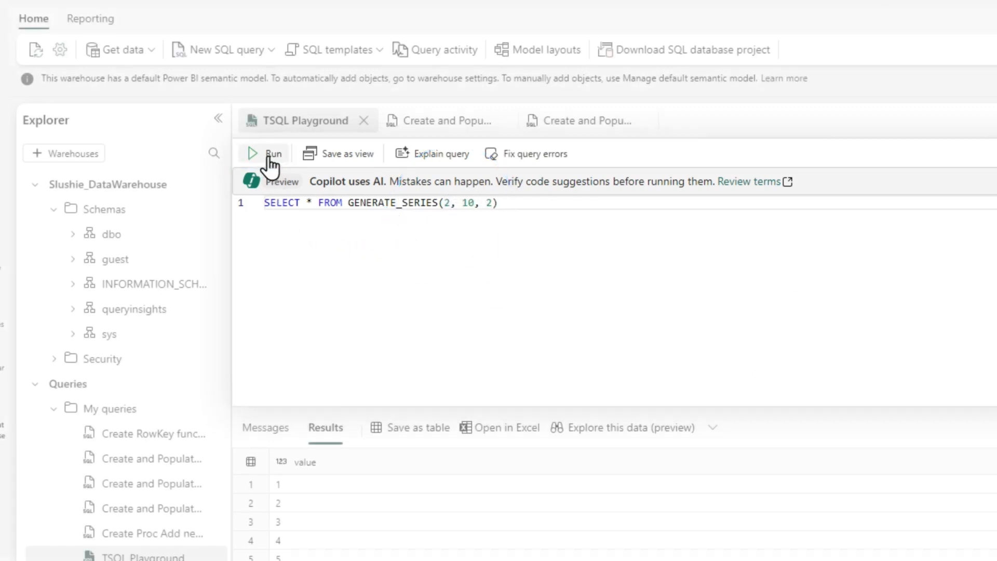
# Step: Rerun the series with edited step and start arguments to return even then odd numbers
pyautogui.click(263, 153)
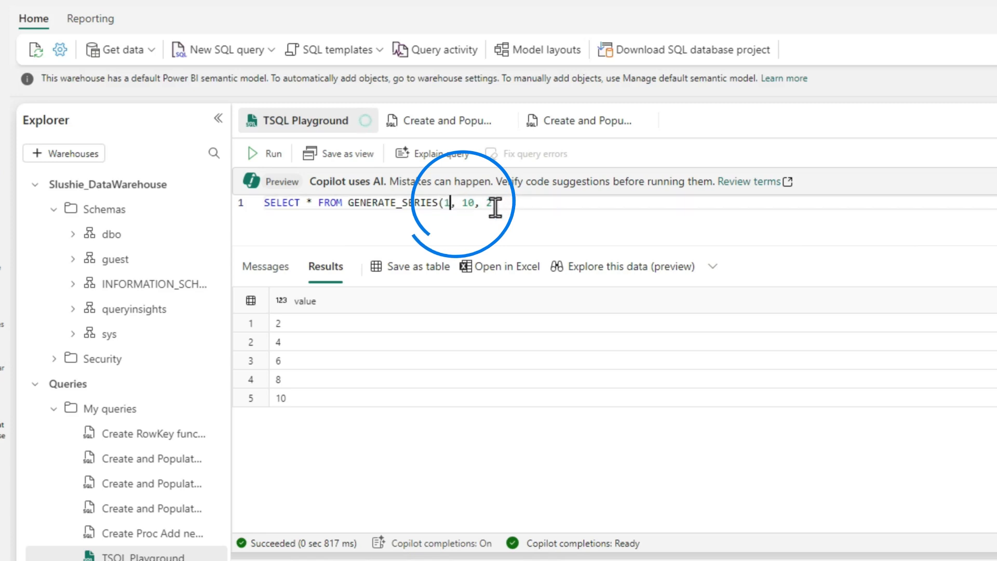
pyautogui.click(273, 154)
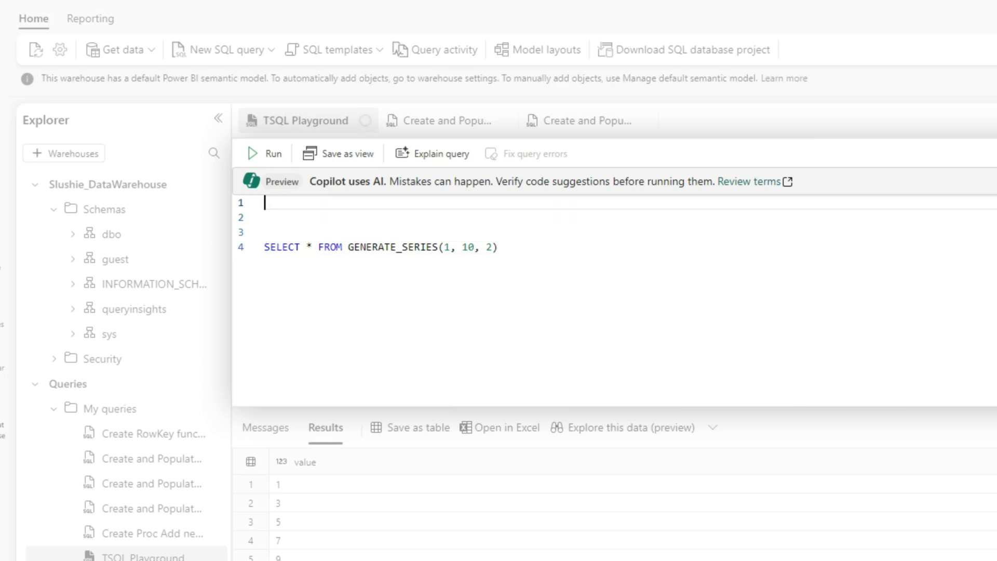
pyautogui.write("DECLARE @sd datetime = '2024-01-01 23:59:00';")
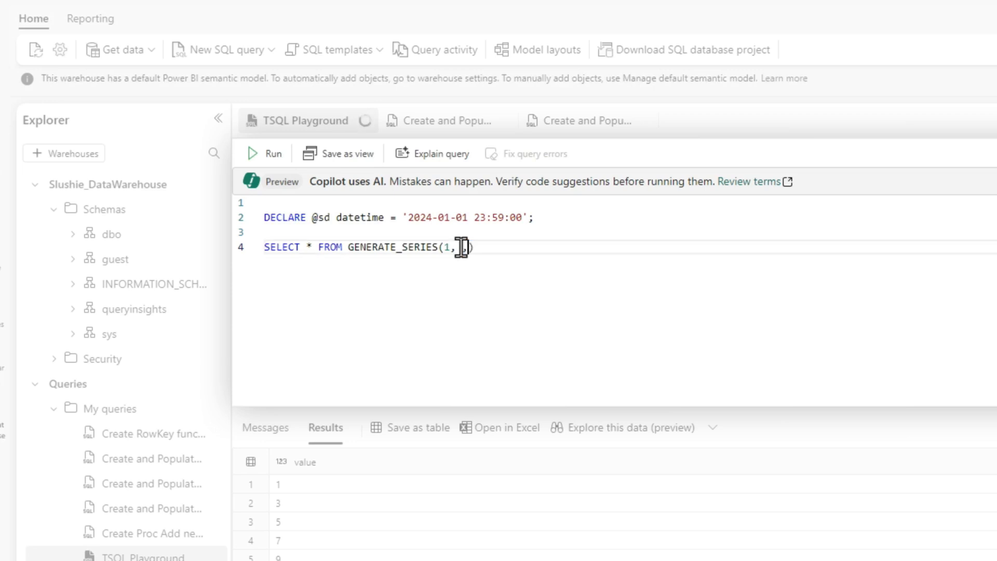
pyautogui.write('1440')
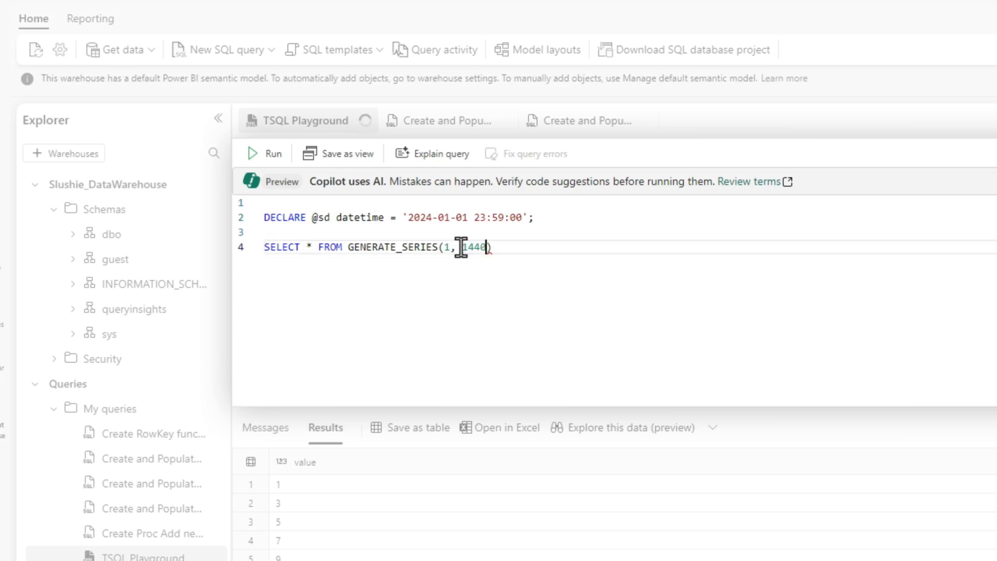
pyautogui.write(', 1')
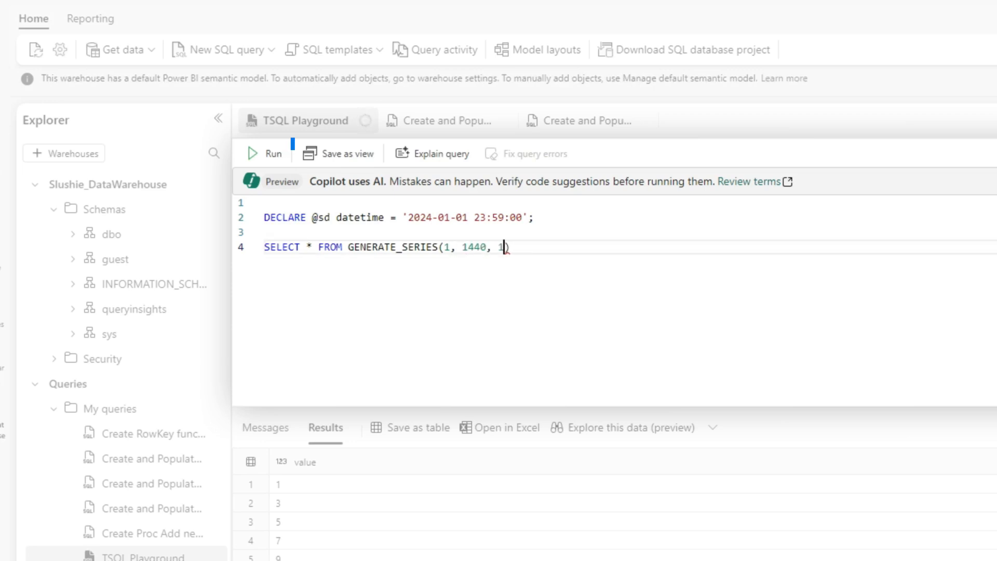
pyautogui.click(266, 153)
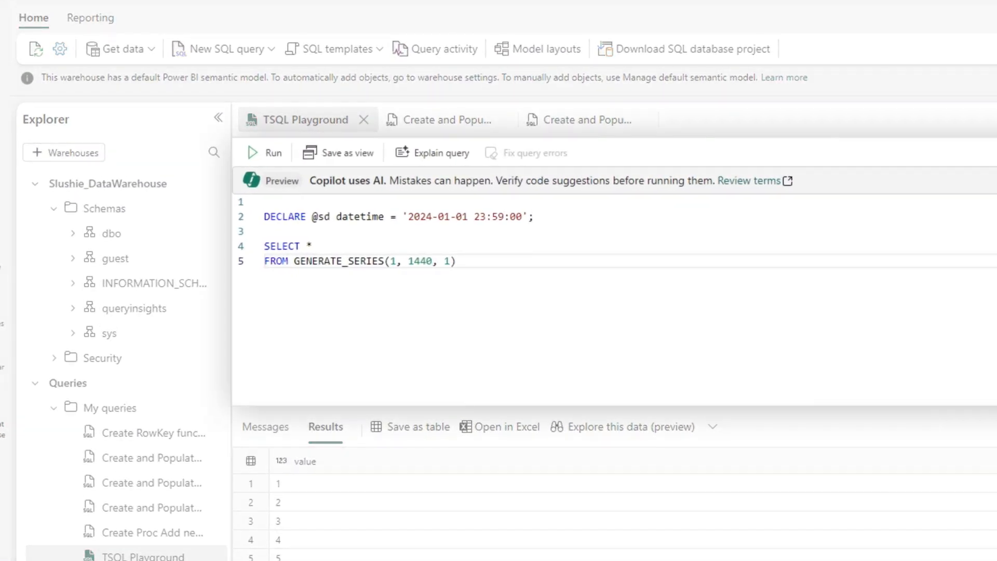
pyautogui.doubleClick(281, 246)
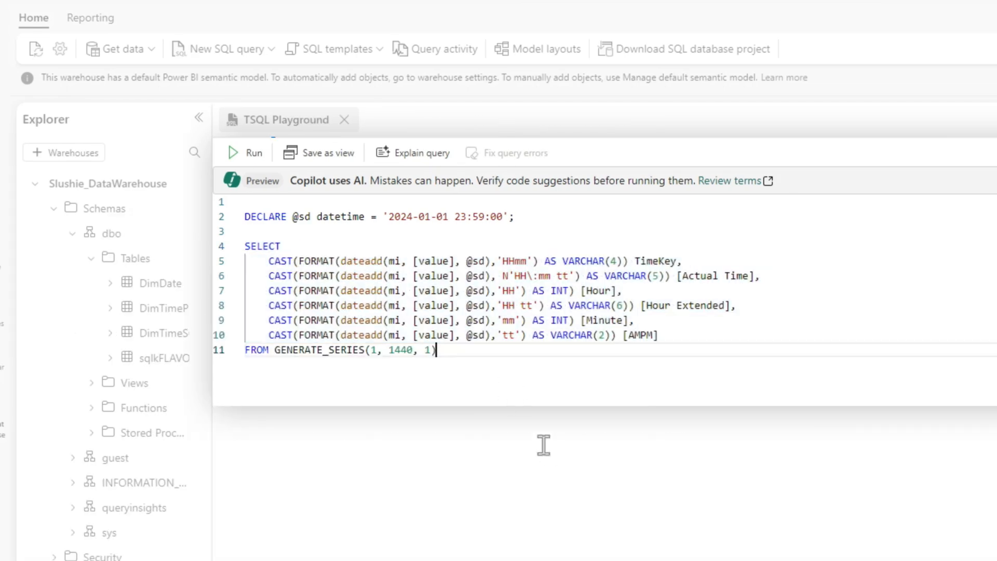
# Step: Run the TimeKey/Hour/Minute/AMPM column query and begin INSERT INTO dbo.Dim before SELECT
pyautogui.click(247, 153)
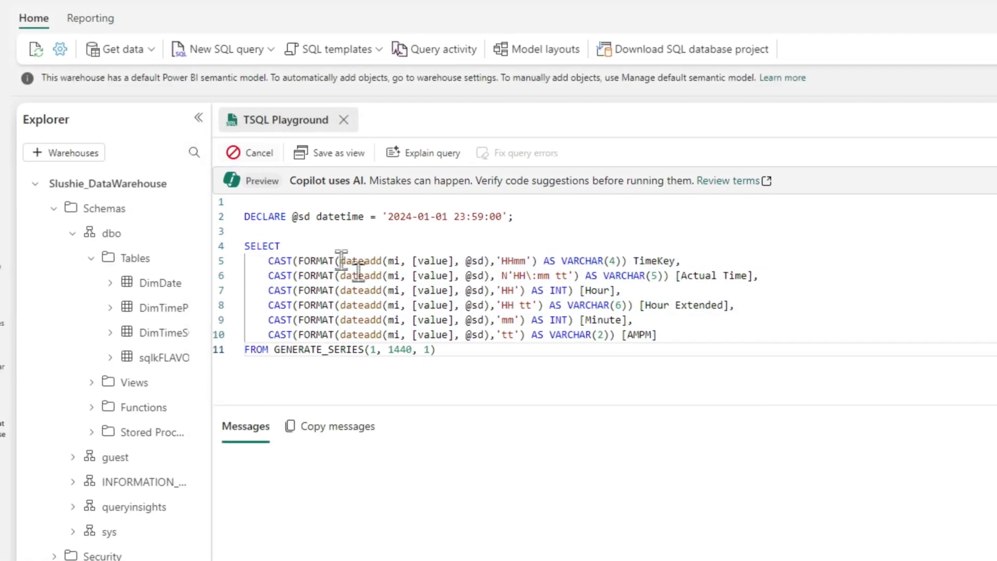
pyautogui.click(258, 152)
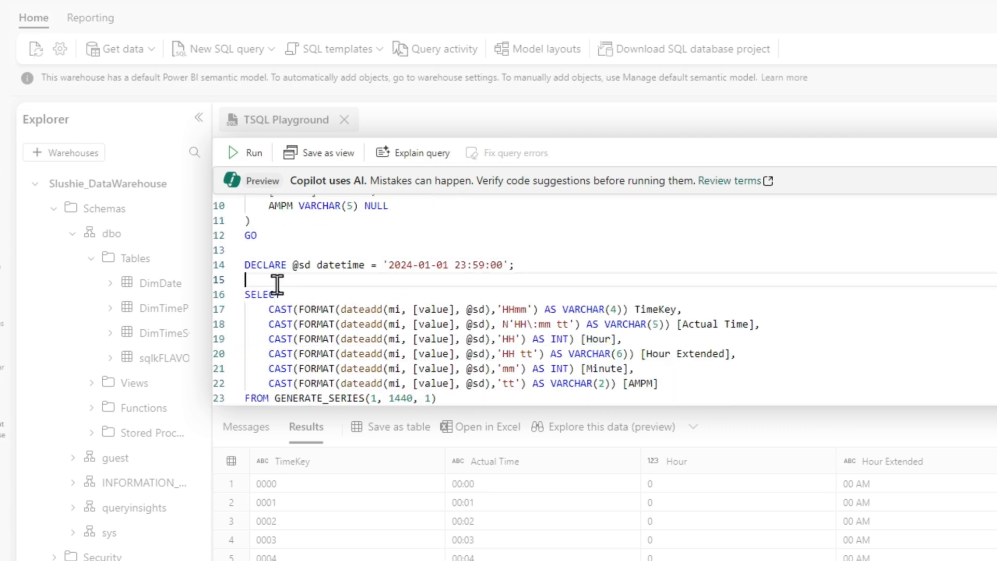
pyautogui.write('INSERT INTO')
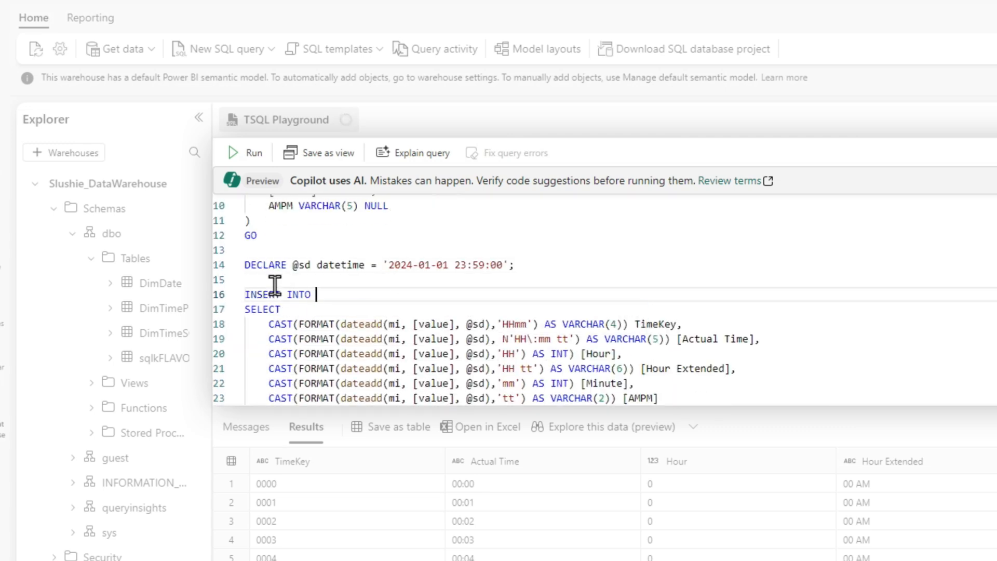
pyautogui.write('dbo.Dim')
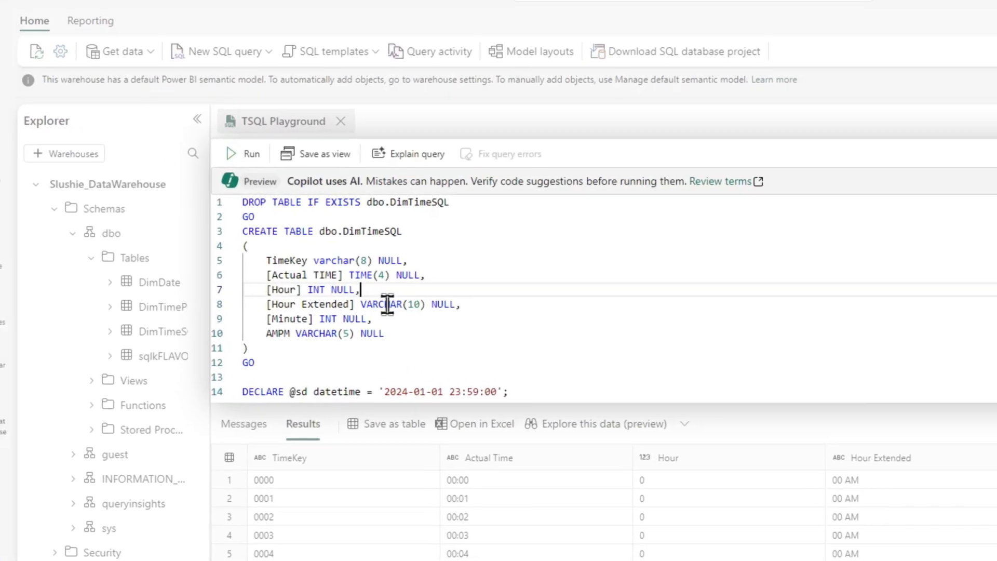
# Step: Scroll through the time table script before replacing it with the date variable declarations
pyautogui.scroll(-3)
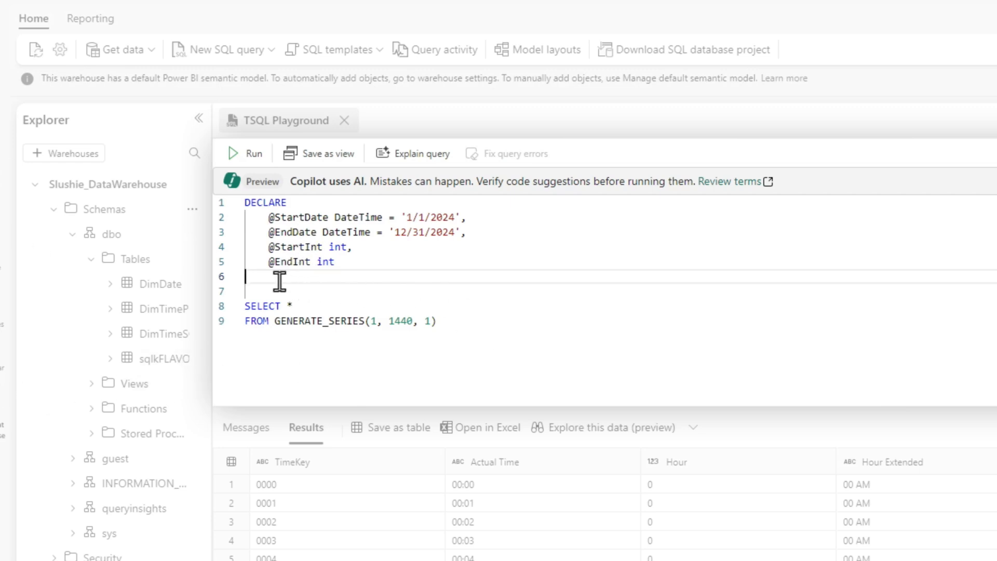
pyautogui.press('Enter')
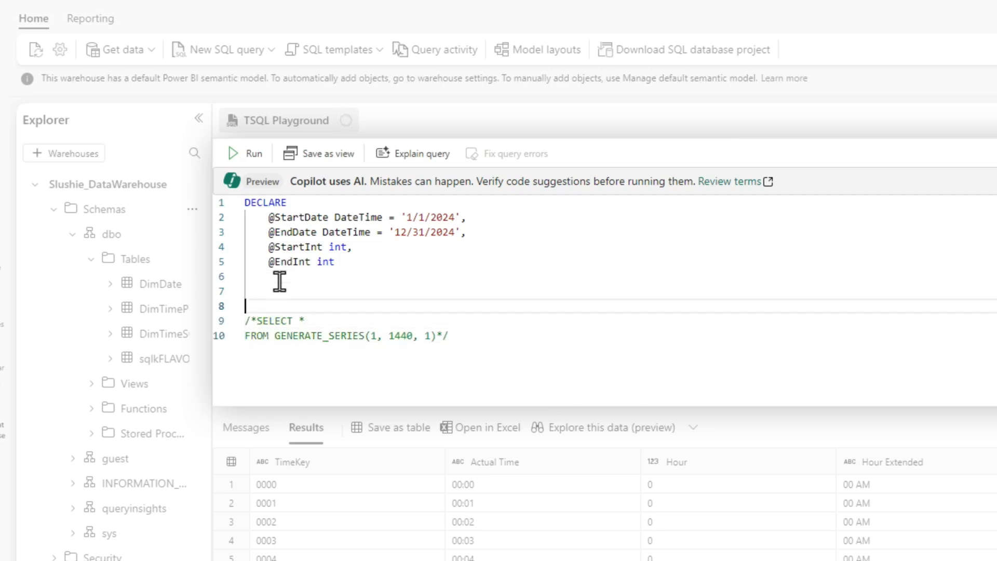
pyautogui.write('SELECT')
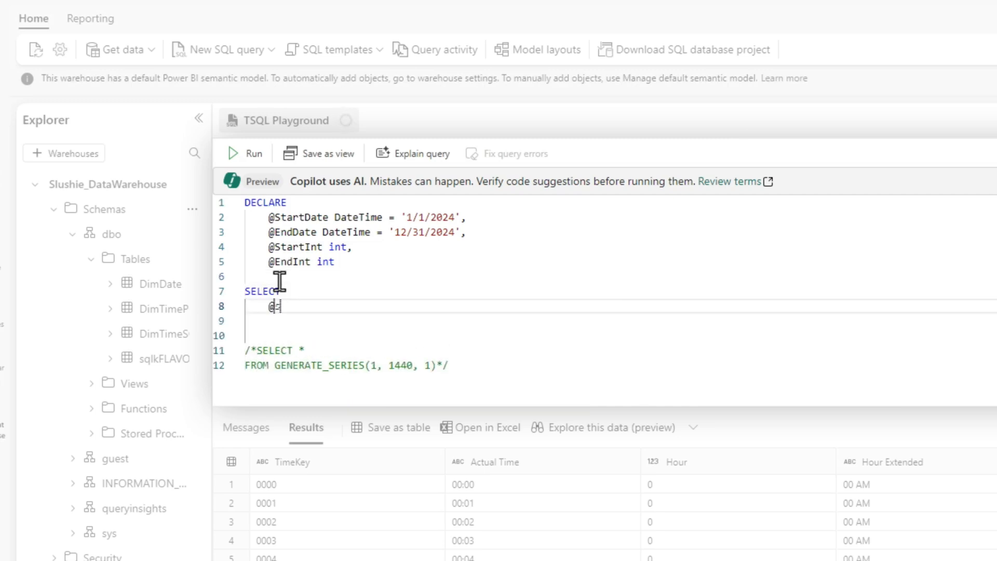
pyautogui.write('StartDate,')
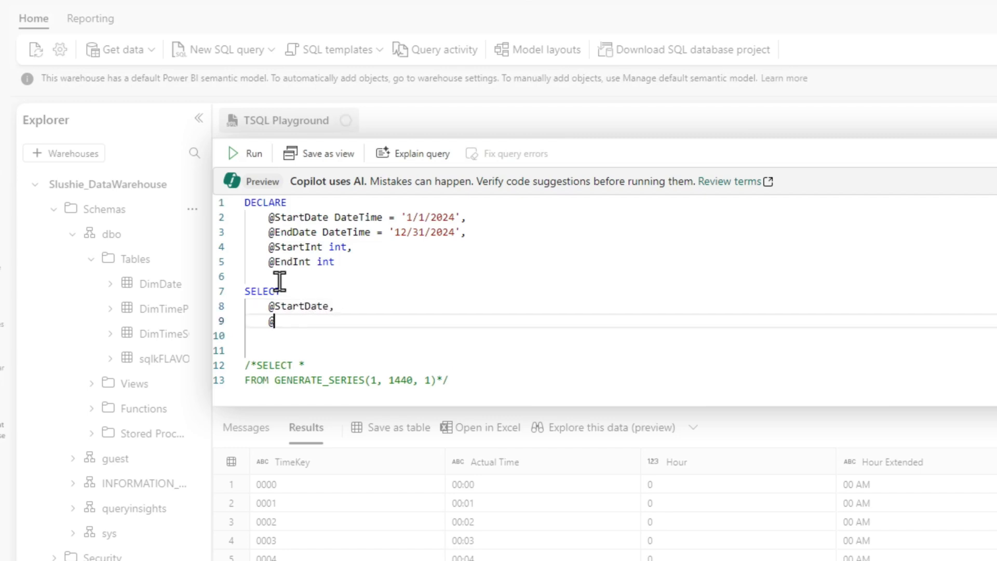
pyautogui.write('EndDate')
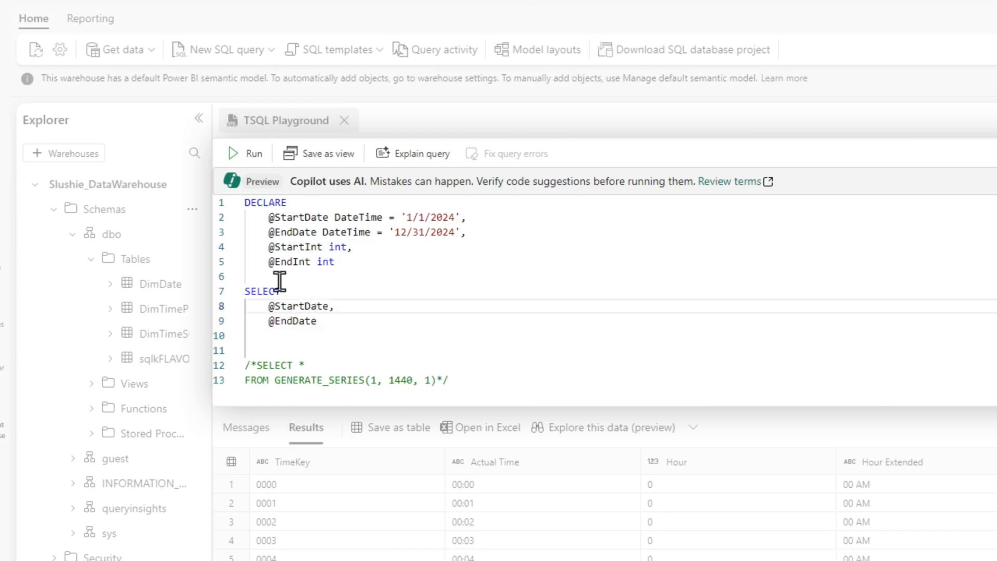
pyautogui.write('CAST(@StartDate AS INT')
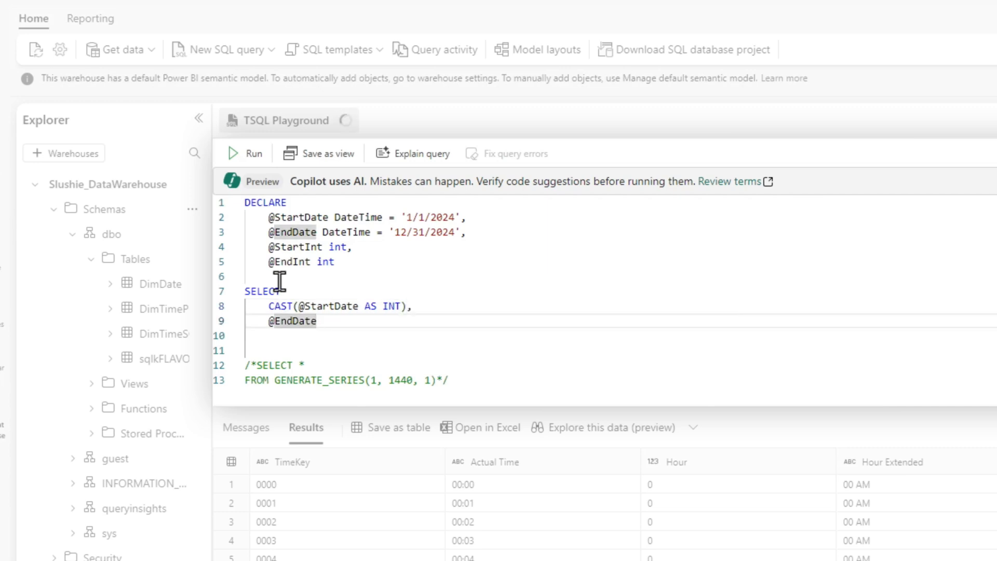
pyautogui.write('CAST(@EndDate AS INT')
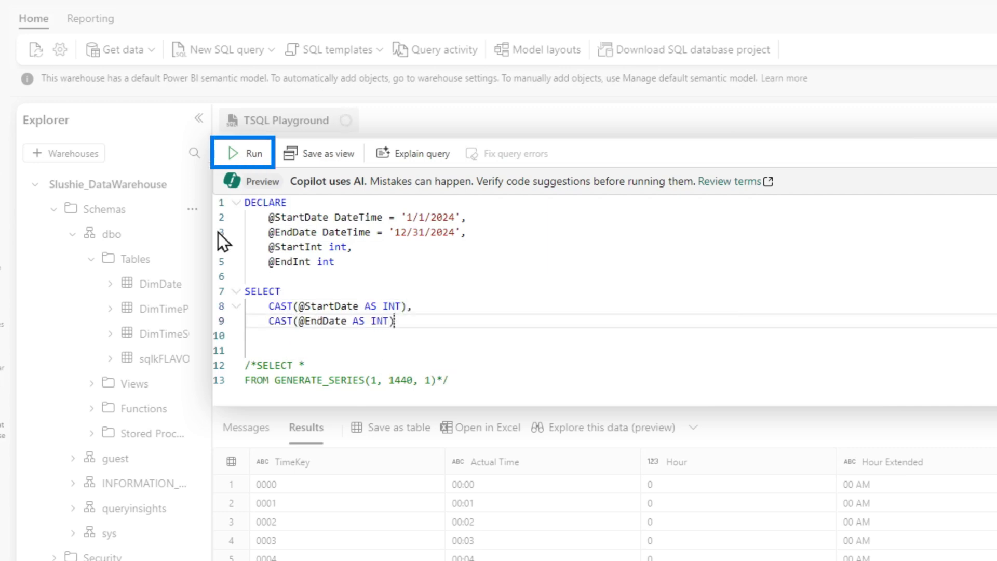
pyautogui.click(242, 152)
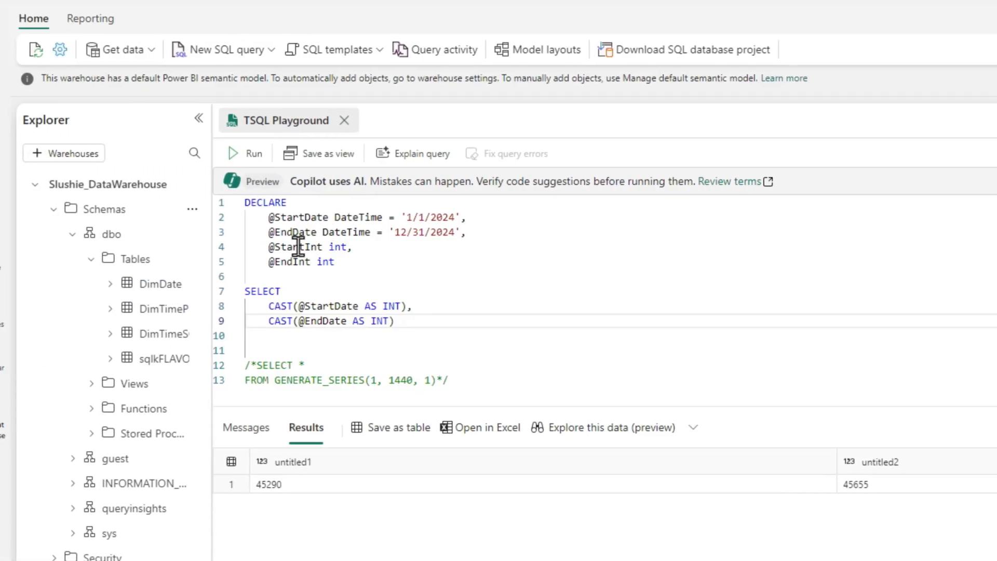
pyautogui.doubleClick(296, 247)
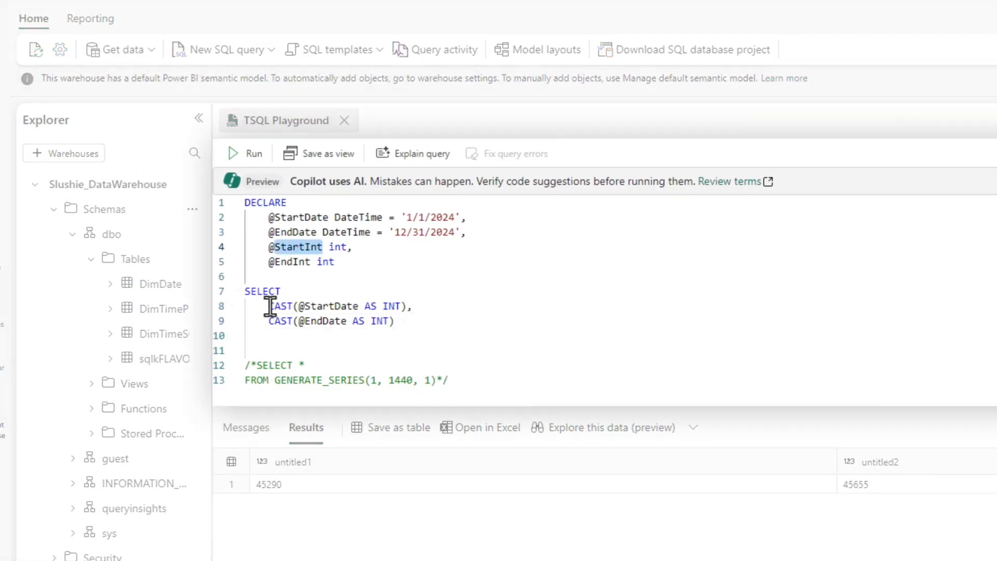
pyautogui.write('@StartInt')
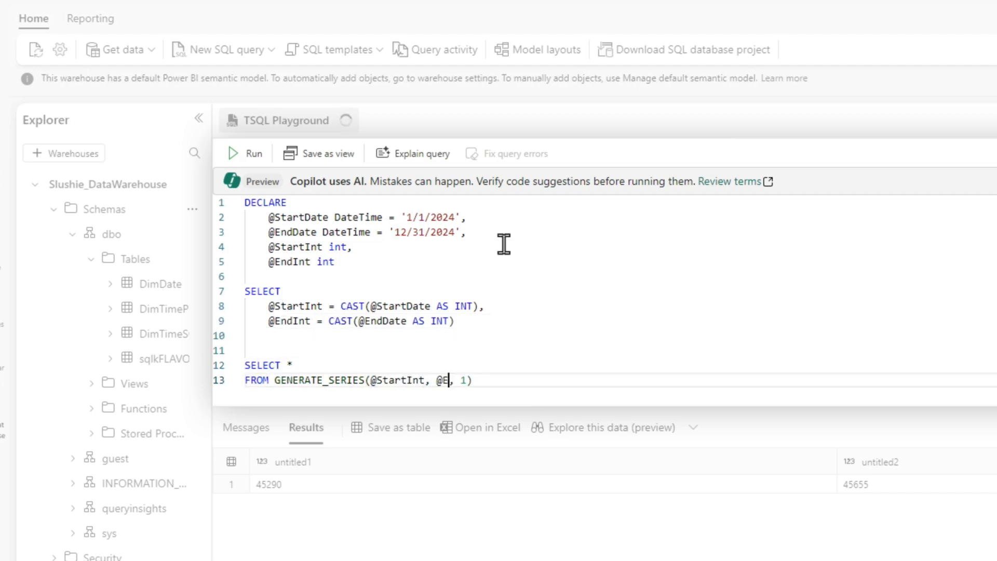
pyautogui.write('ndInt')
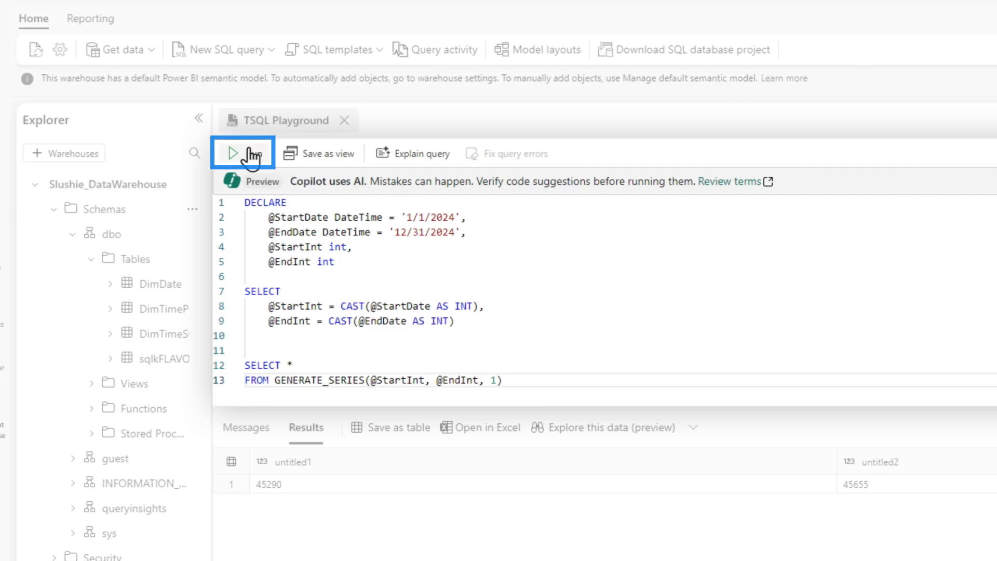
pyautogui.click(234, 152)
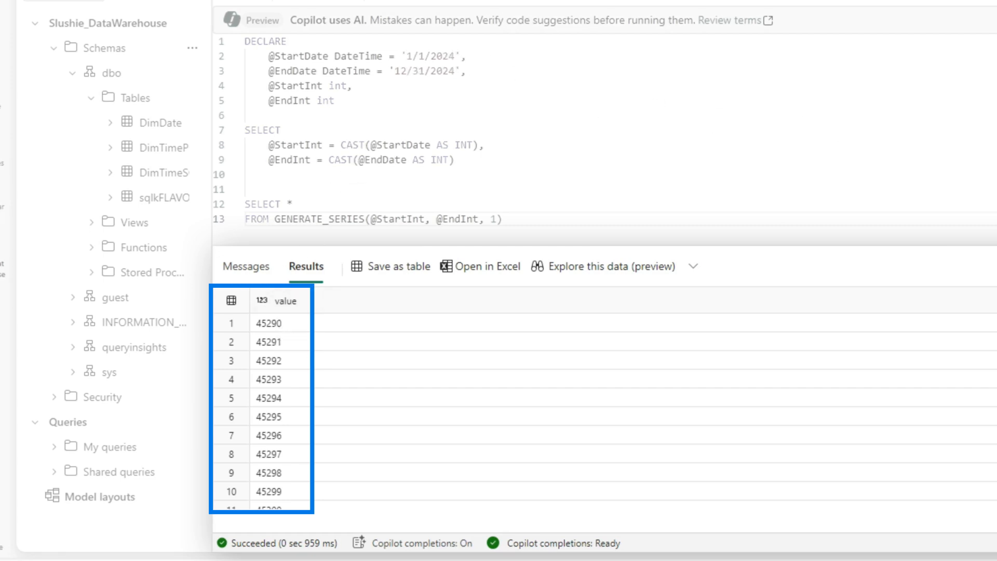
pyautogui.scroll(-3)
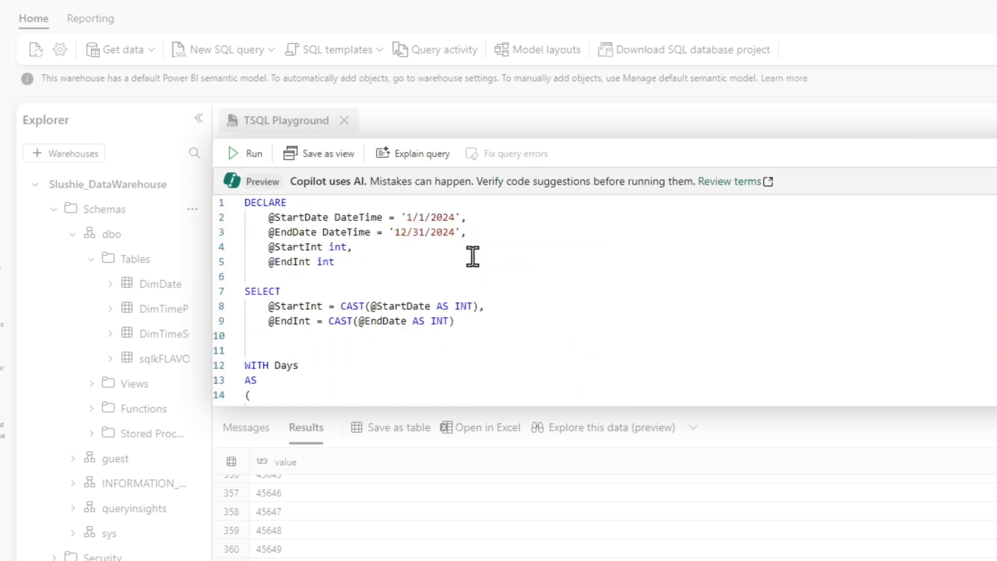
pyautogui.moveTo(344, 262)
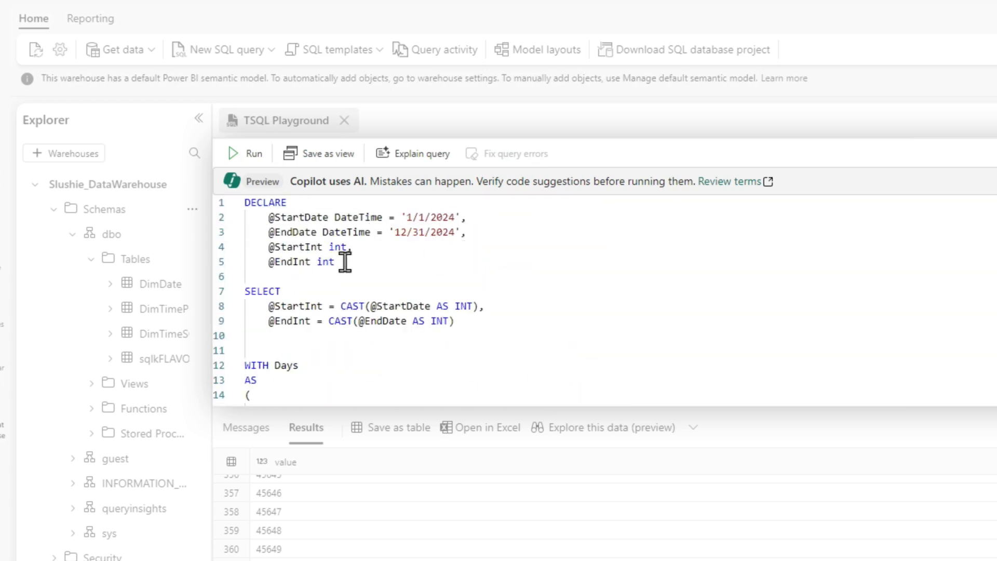
pyautogui.moveTo(366, 299)
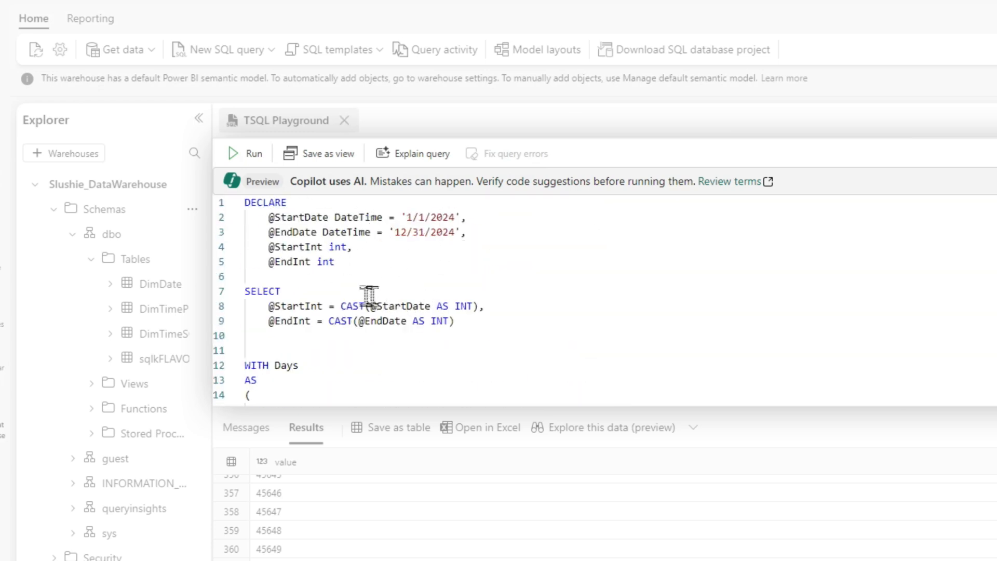
pyautogui.moveTo(349, 321)
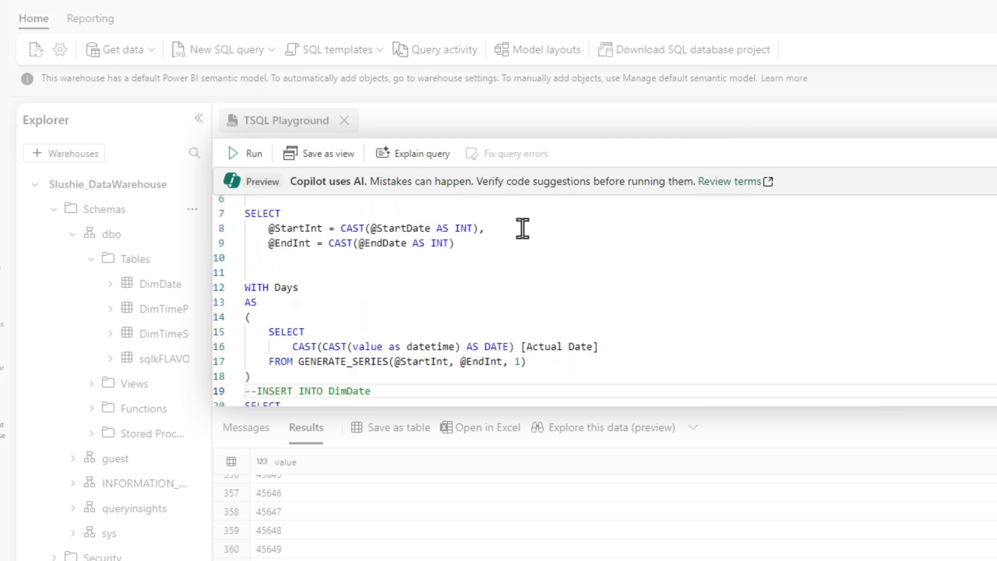
# Step: End the variable SELECT with a semicolon and run the Days CTE returning DateKey, Year, Quarter, Month
pyautogui.write(';')
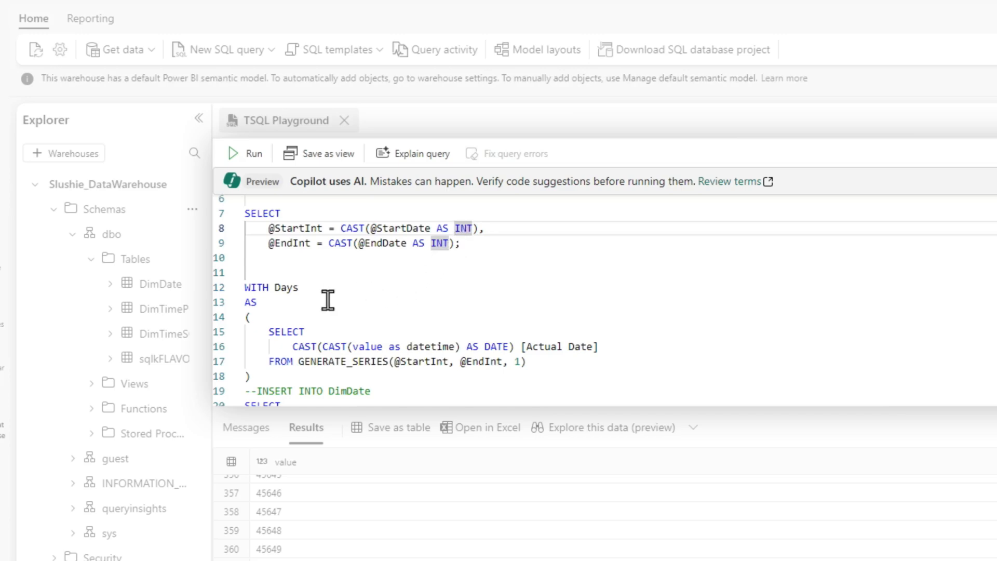
pyautogui.scroll(-3)
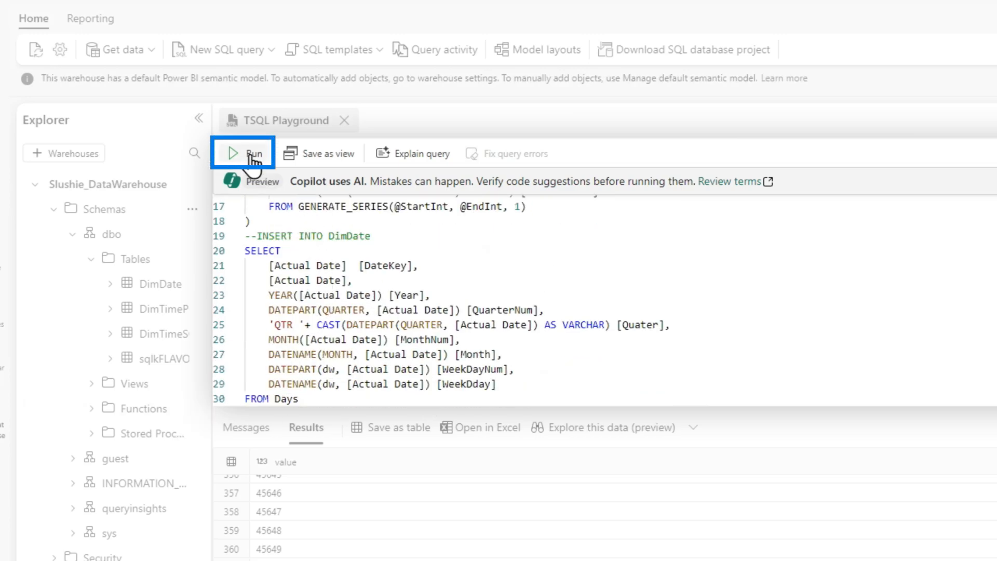
pyautogui.click(242, 154)
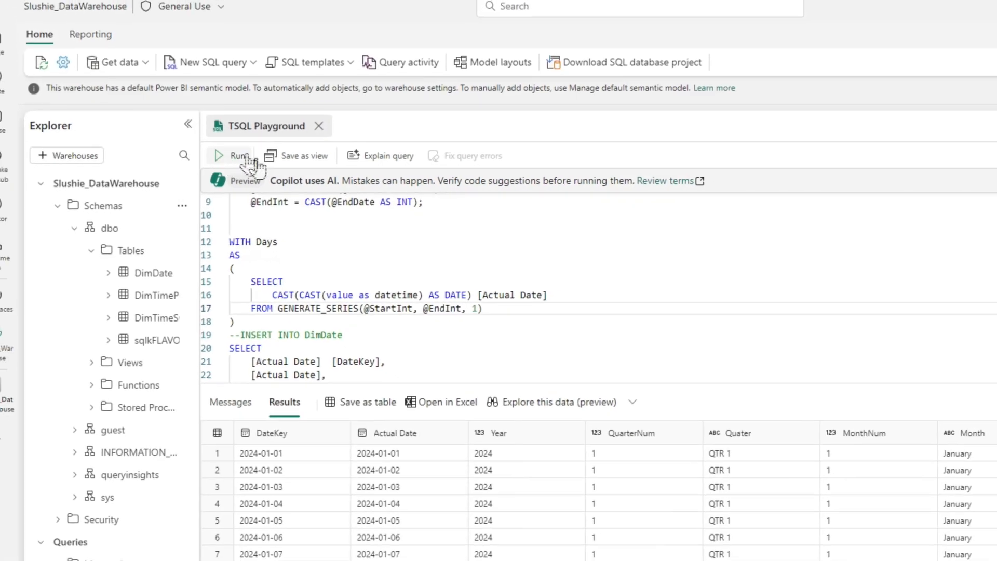